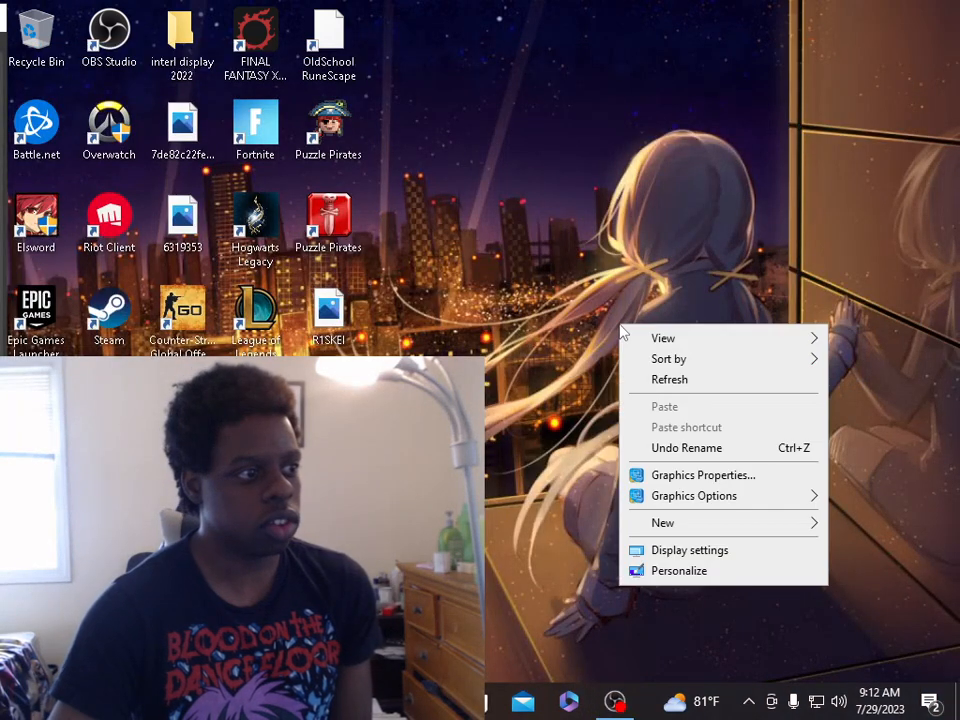
# Launch the Intel HD Graphics Control Panel from the desktop's Graphics Properties.
pyautogui.click(702, 474)
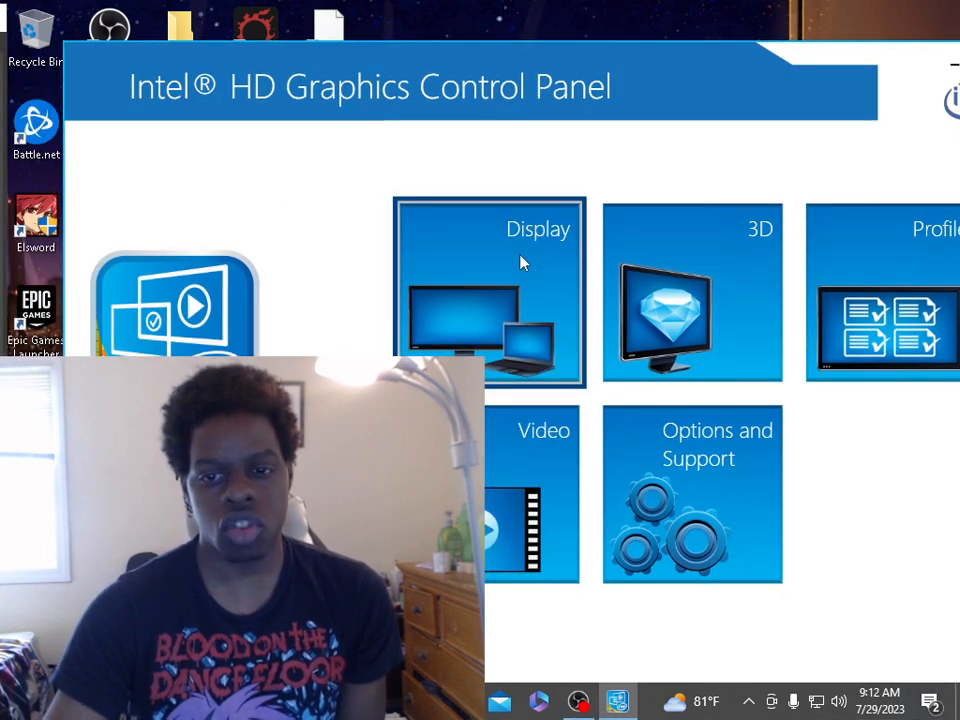
# Confirm the display is at 1024 x 768 and keep the 60p Hz refresh rate.
pyautogui.click(480, 291)
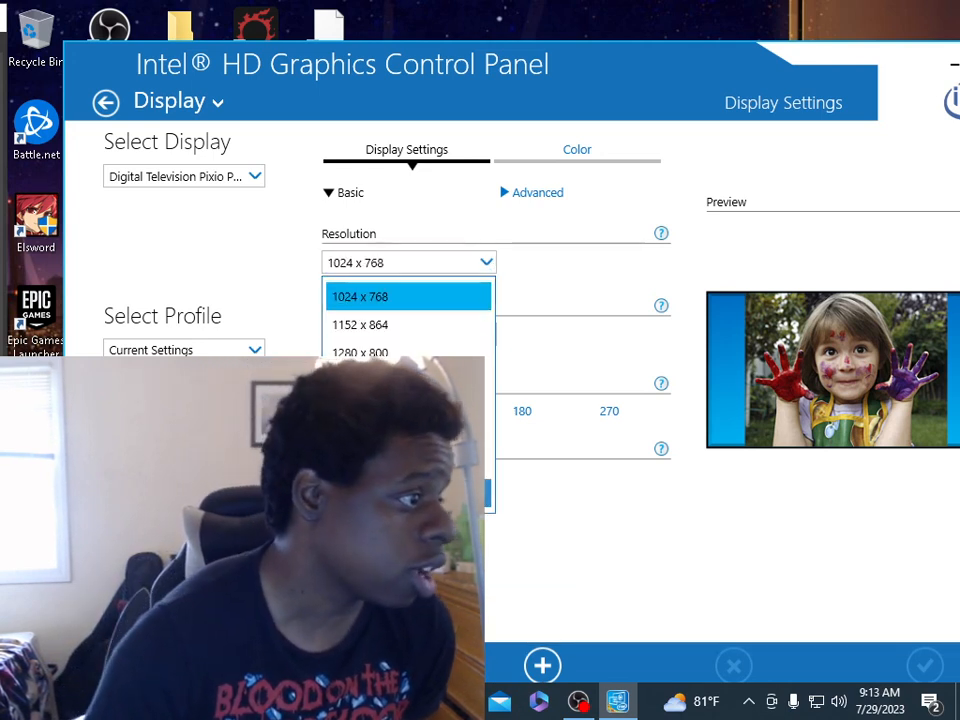
pyautogui.moveTo(398, 330)
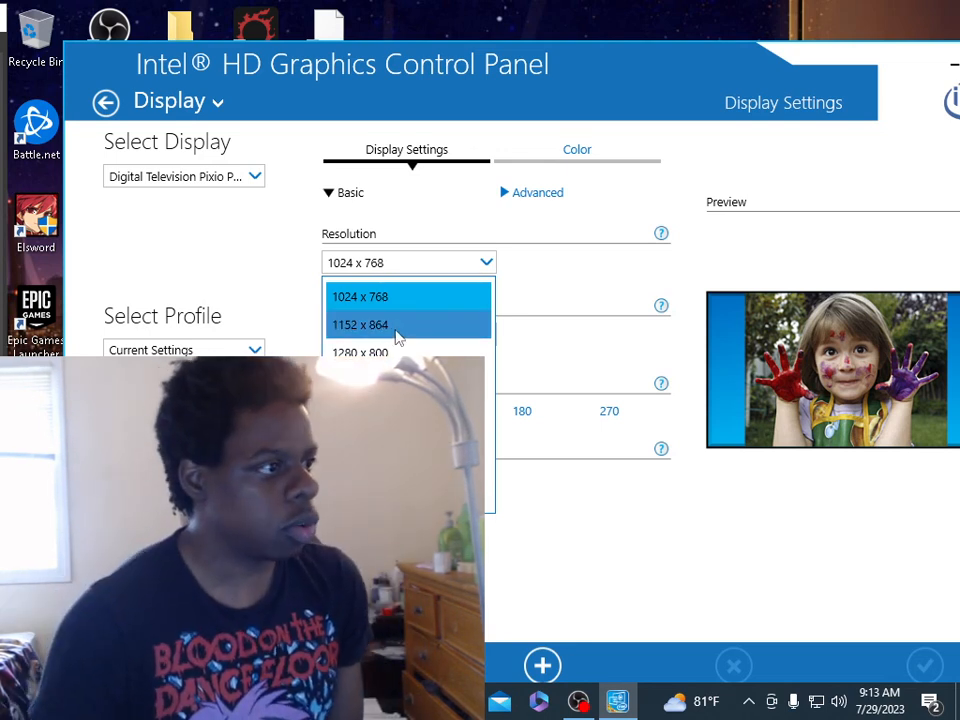
pyautogui.moveTo(392, 296)
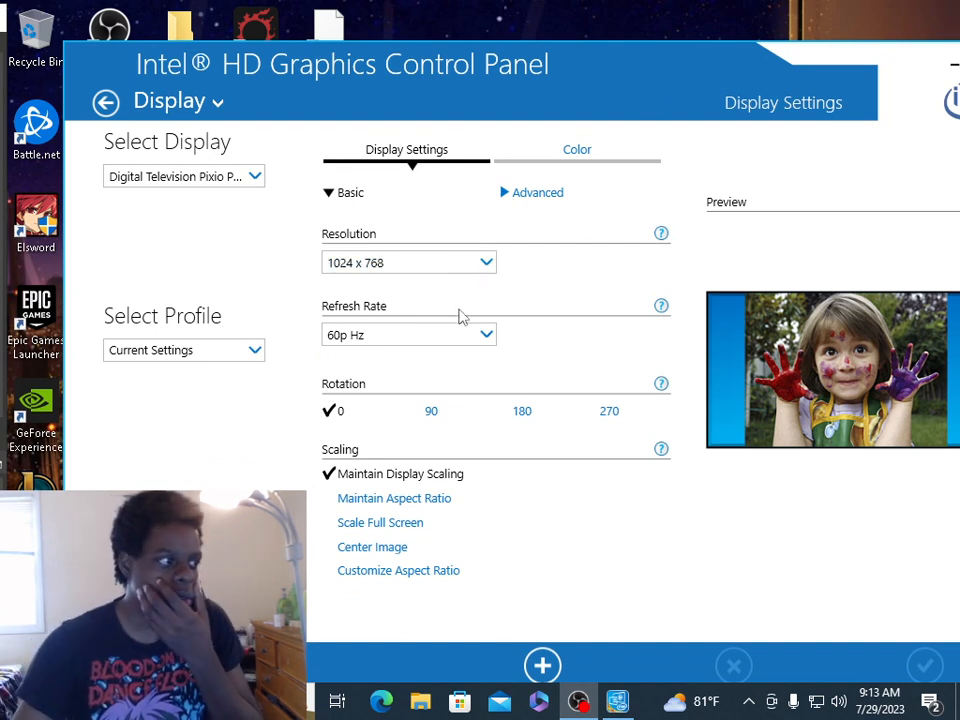
pyautogui.moveTo(450, 334)
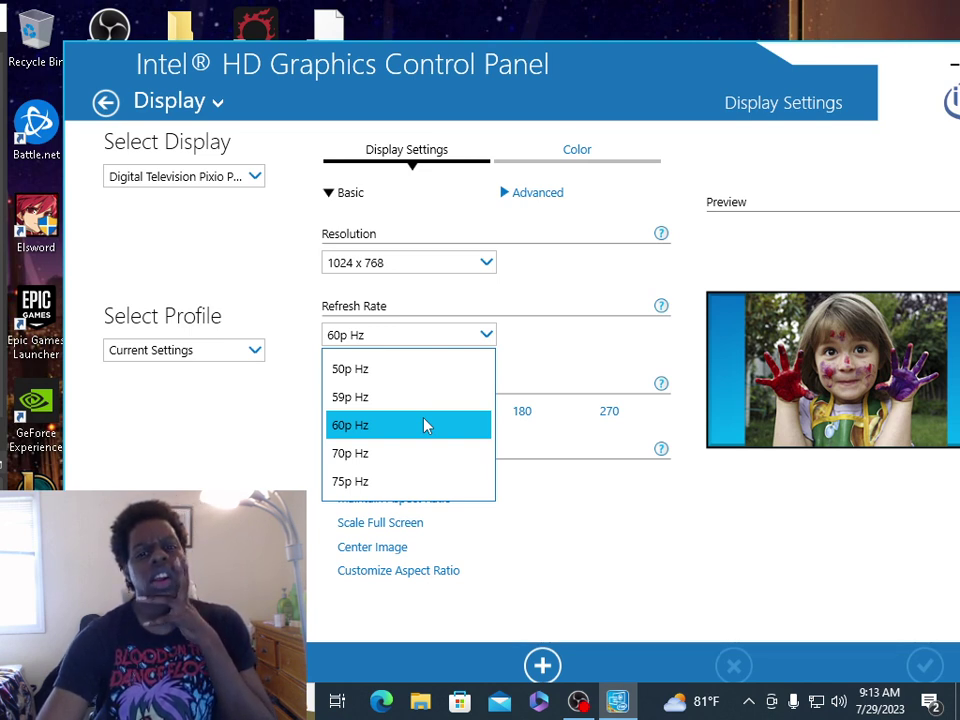
pyautogui.click(408, 425)
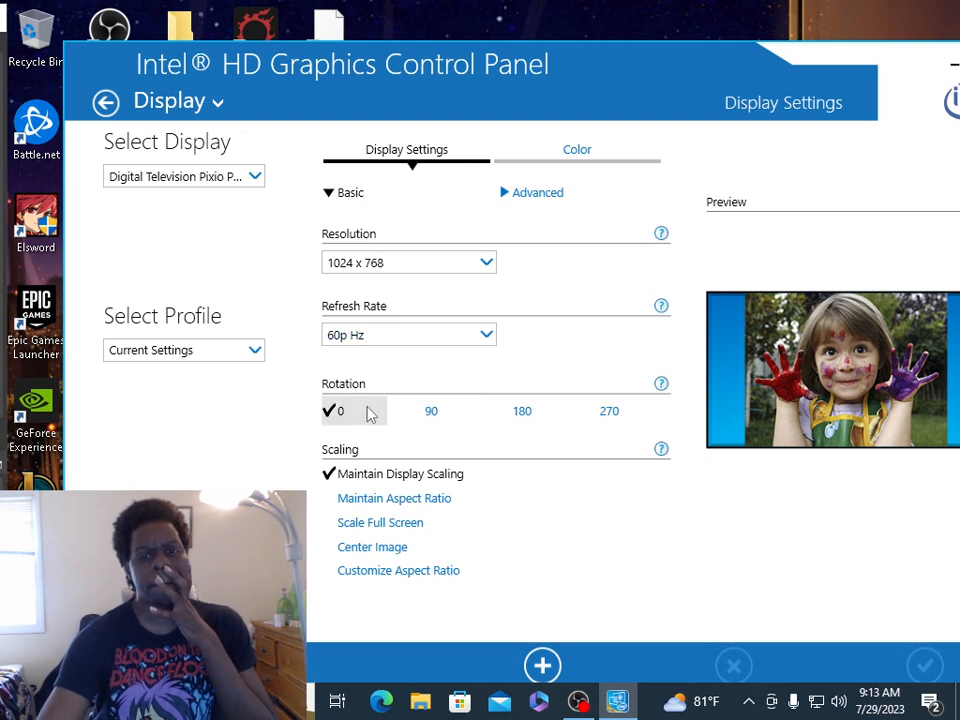
pyautogui.moveTo(362, 427)
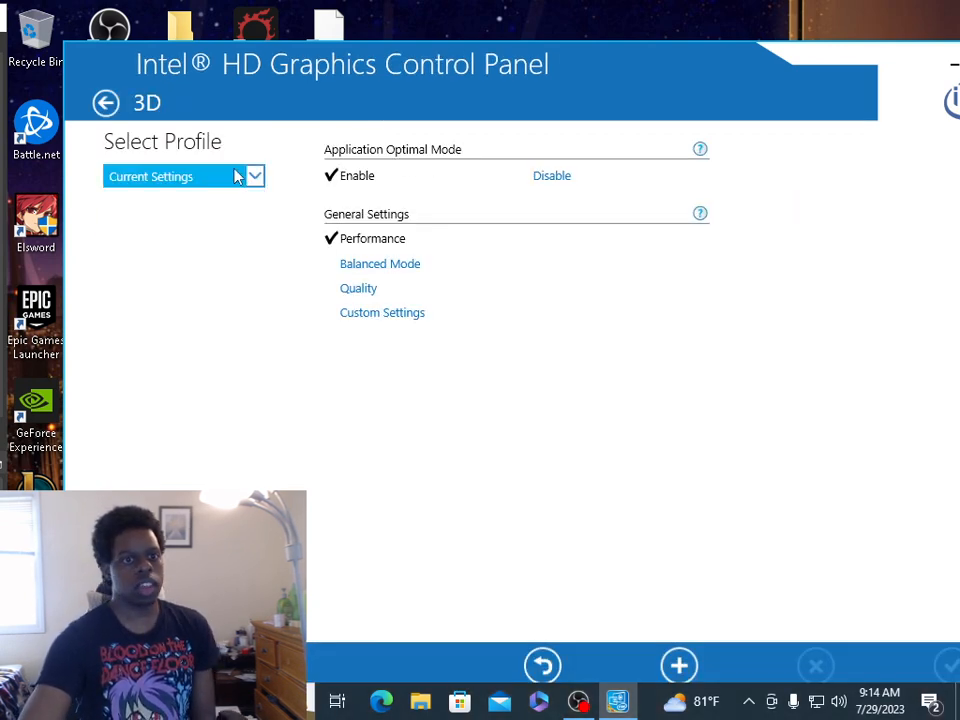
# Leave the 3D page after confirming Performance and reviewing the five checked Profiles groups.
pyautogui.click(106, 104)
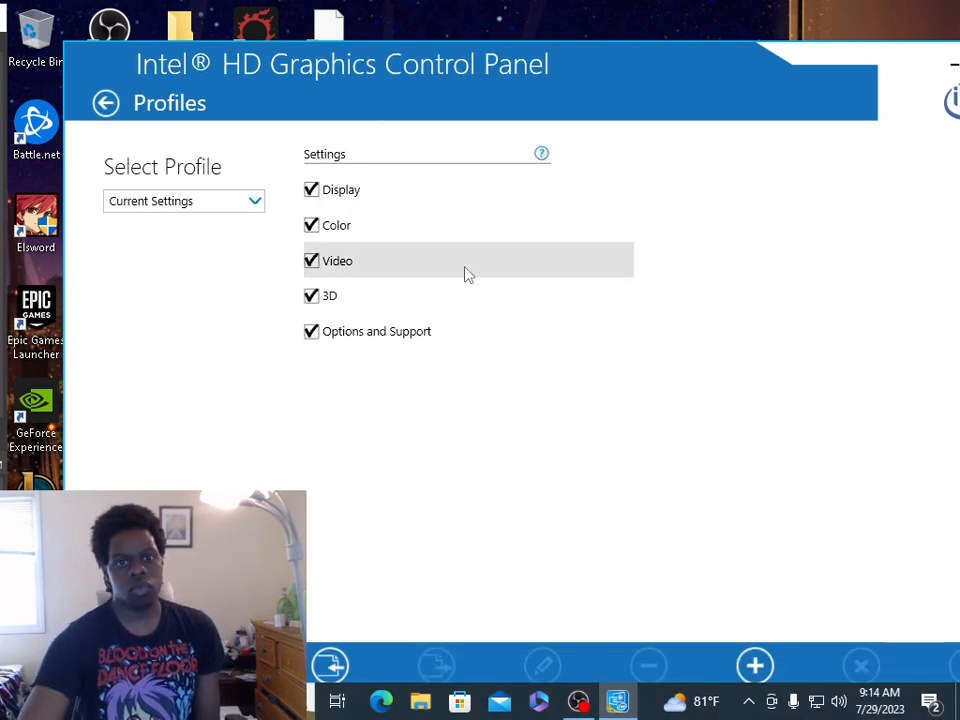
pyautogui.moveTo(151, 84)
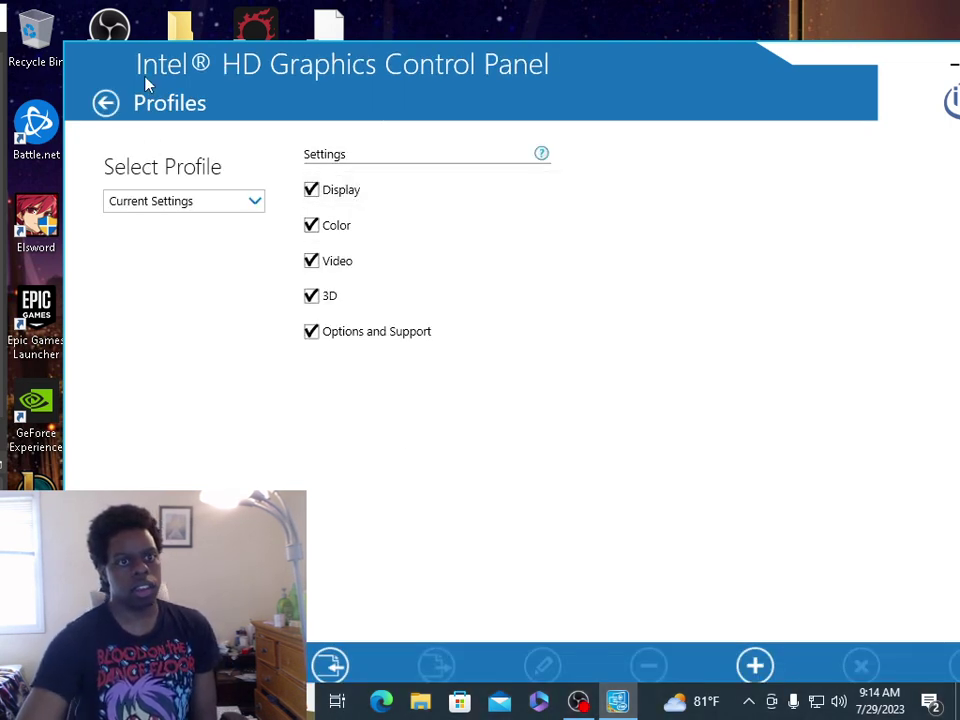
# Review Video Basic and Advanced color tabs: Application Settings, Total Color Correction disabled.
pyautogui.click(108, 103)
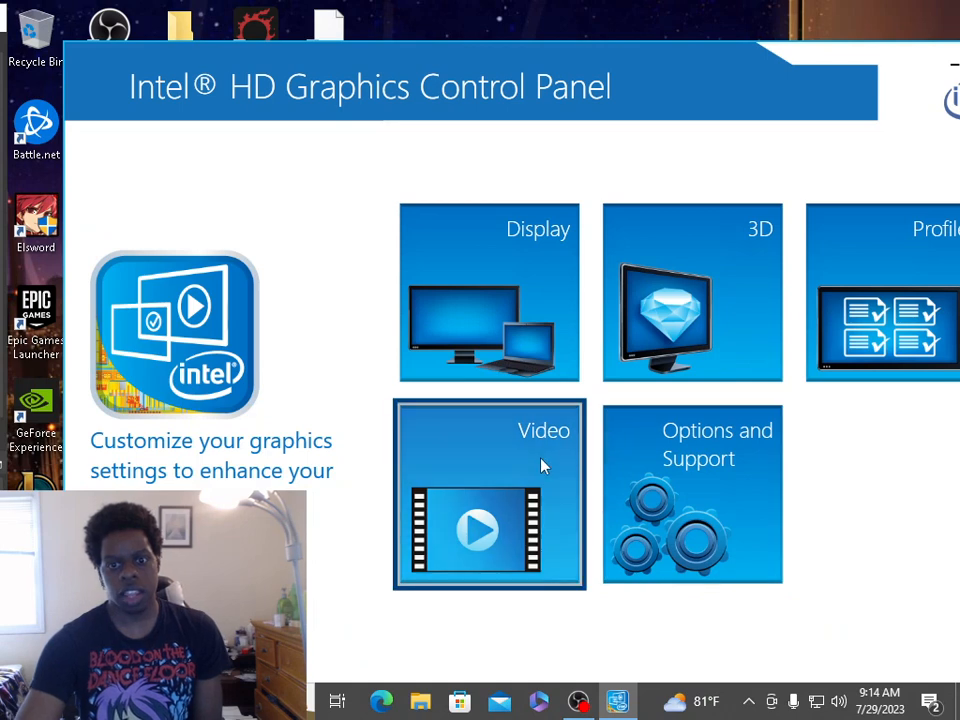
pyautogui.click(489, 492)
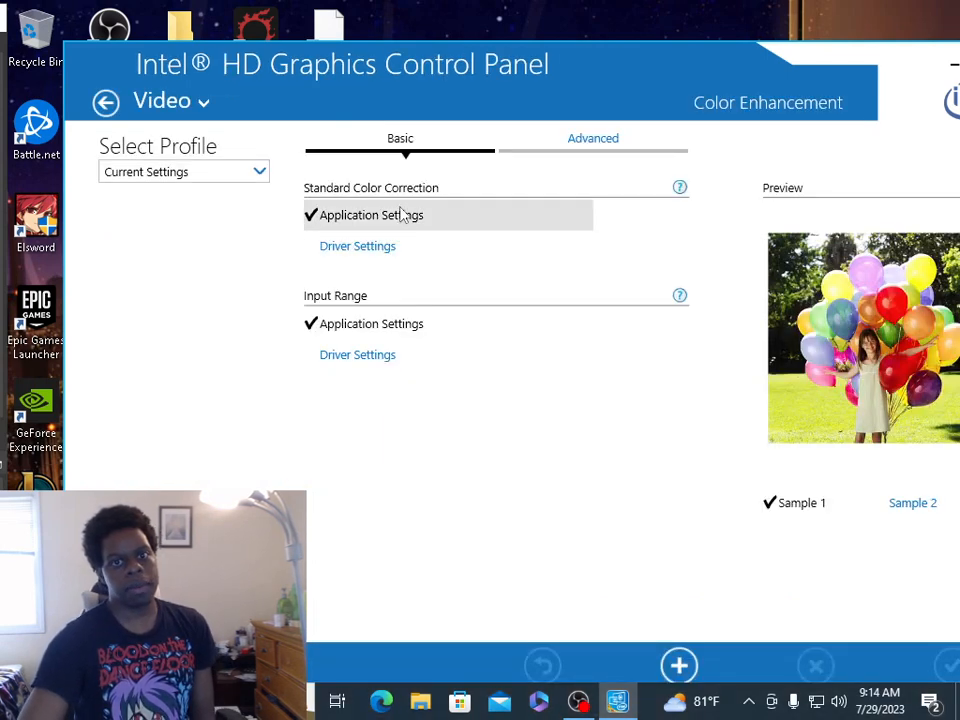
pyautogui.click(592, 138)
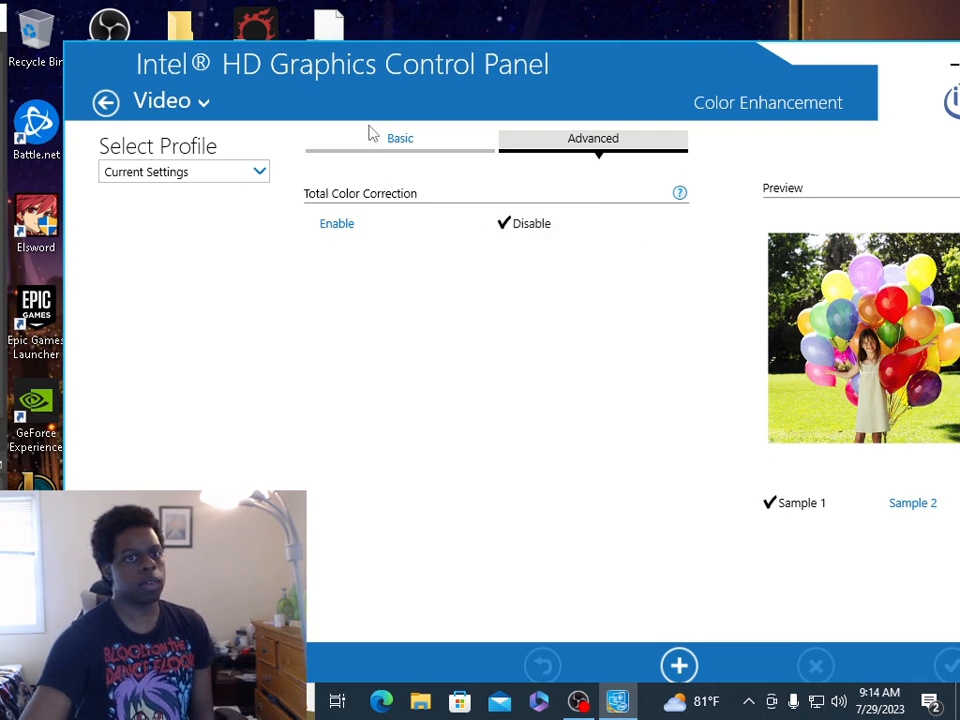
pyautogui.click(399, 138)
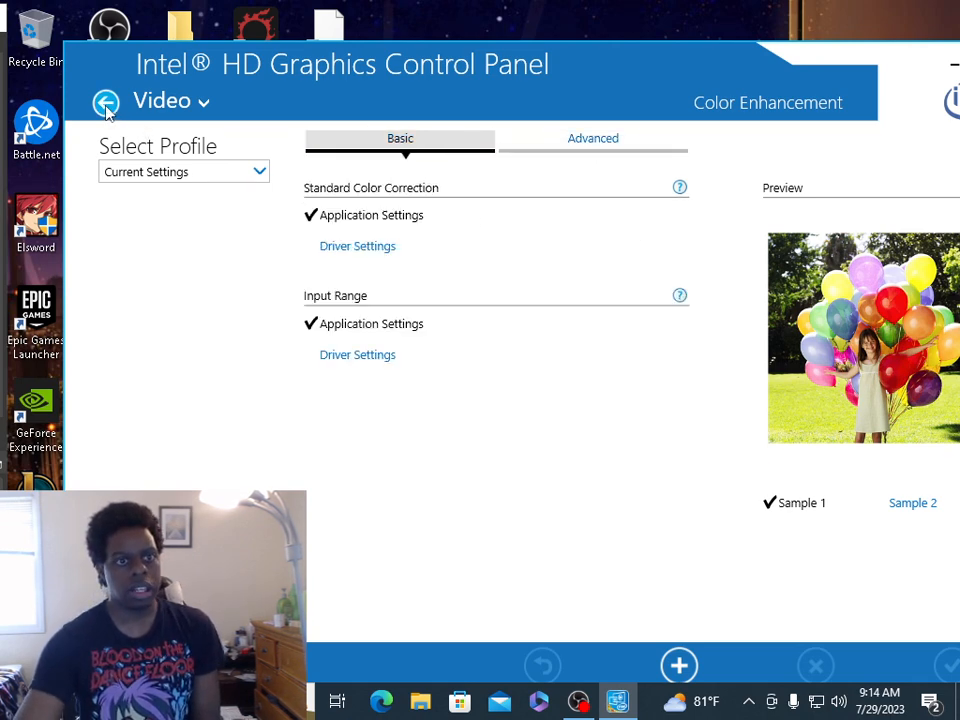
pyautogui.click(108, 102)
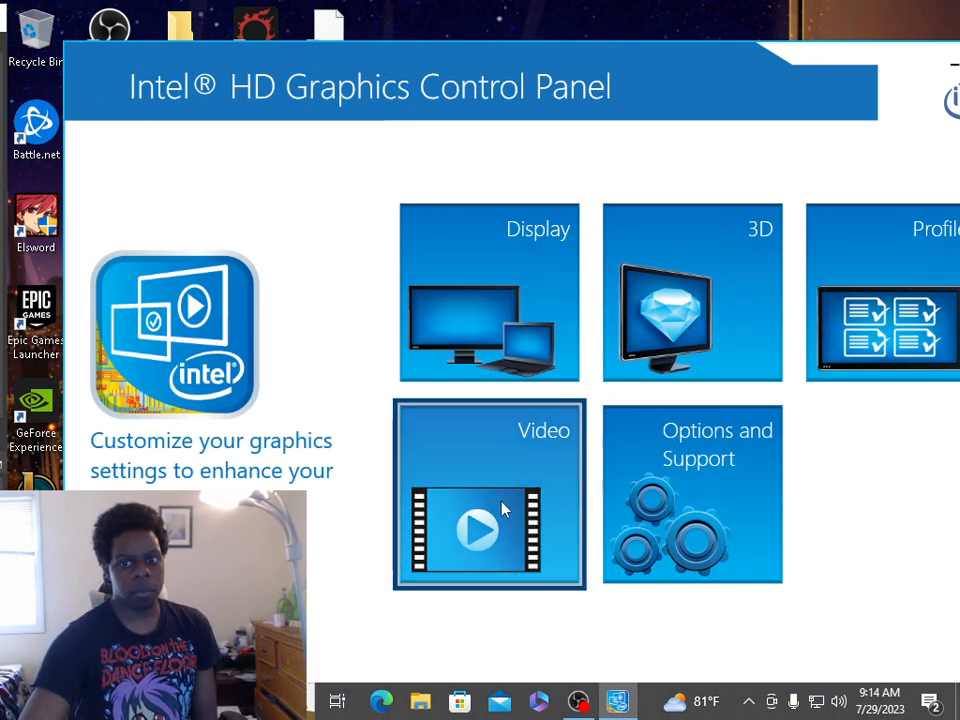
pyautogui.click(488, 509)
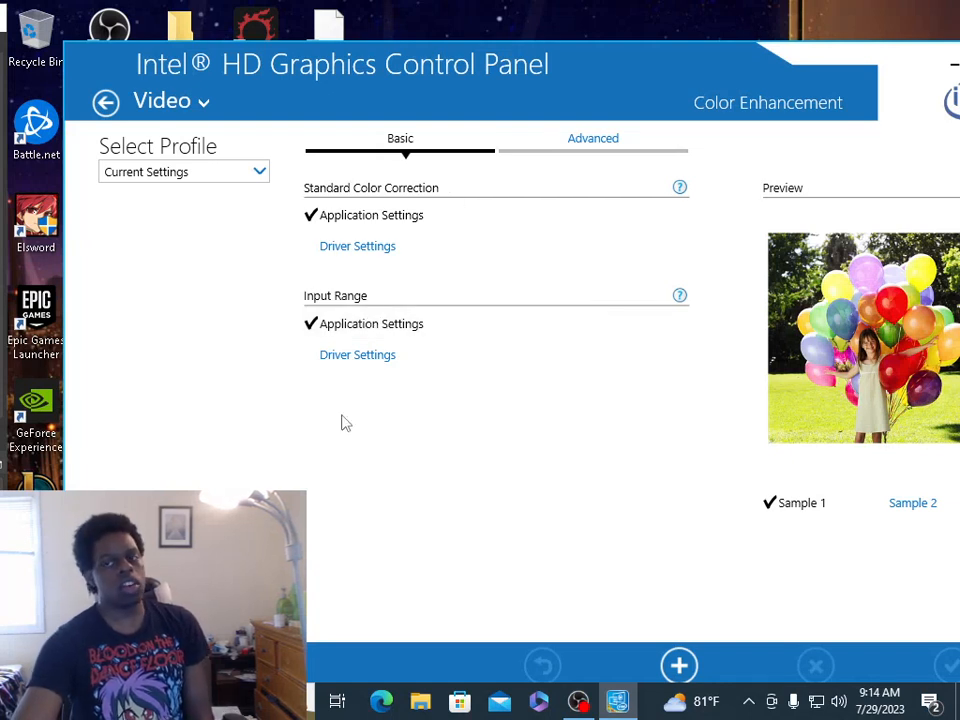
pyautogui.click(592, 138)
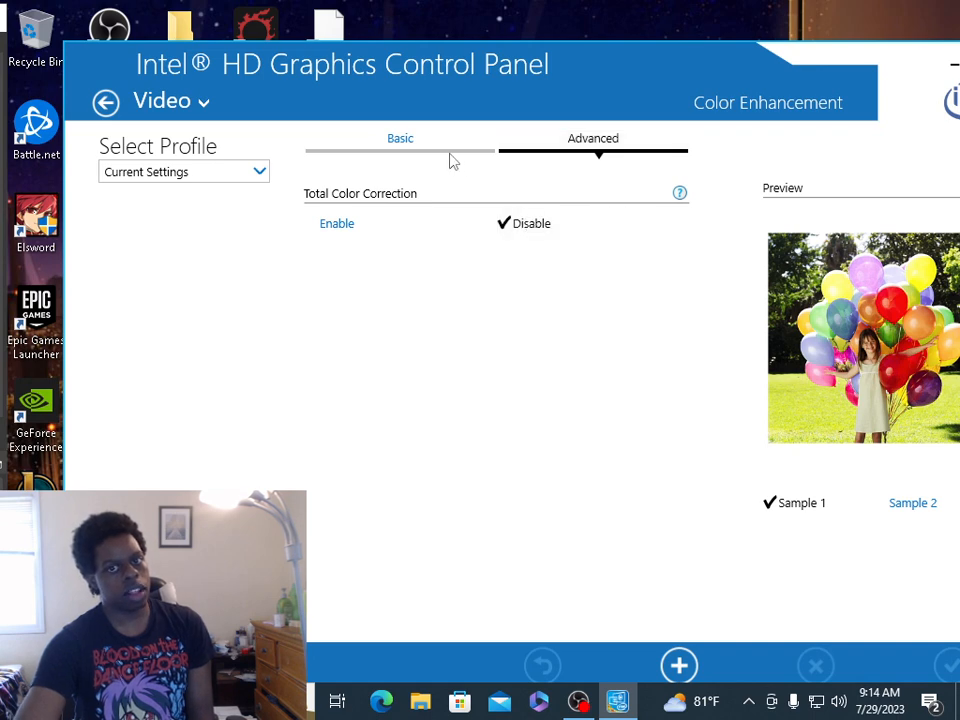
pyautogui.click(399, 138)
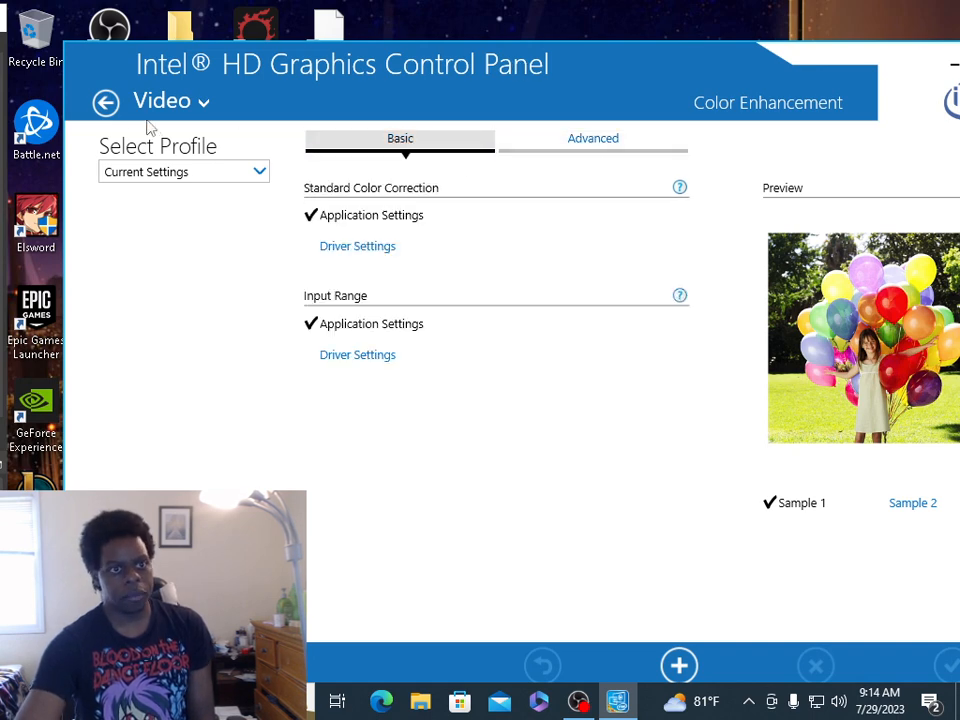
pyautogui.click(112, 102)
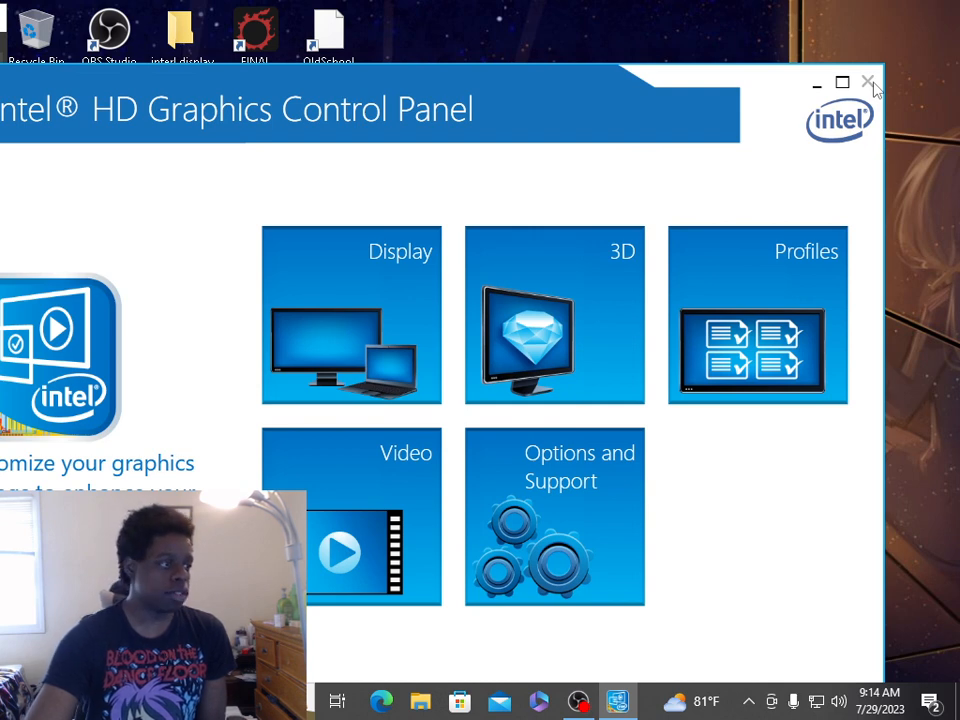
pyautogui.moveTo(360, 297)
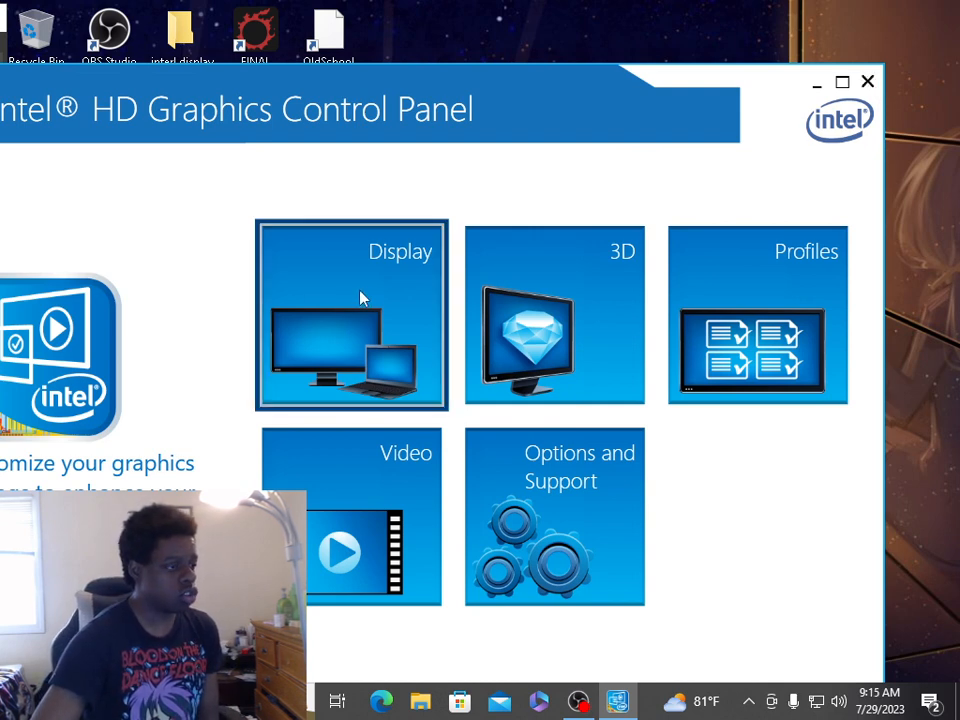
pyautogui.moveTo(480, 217)
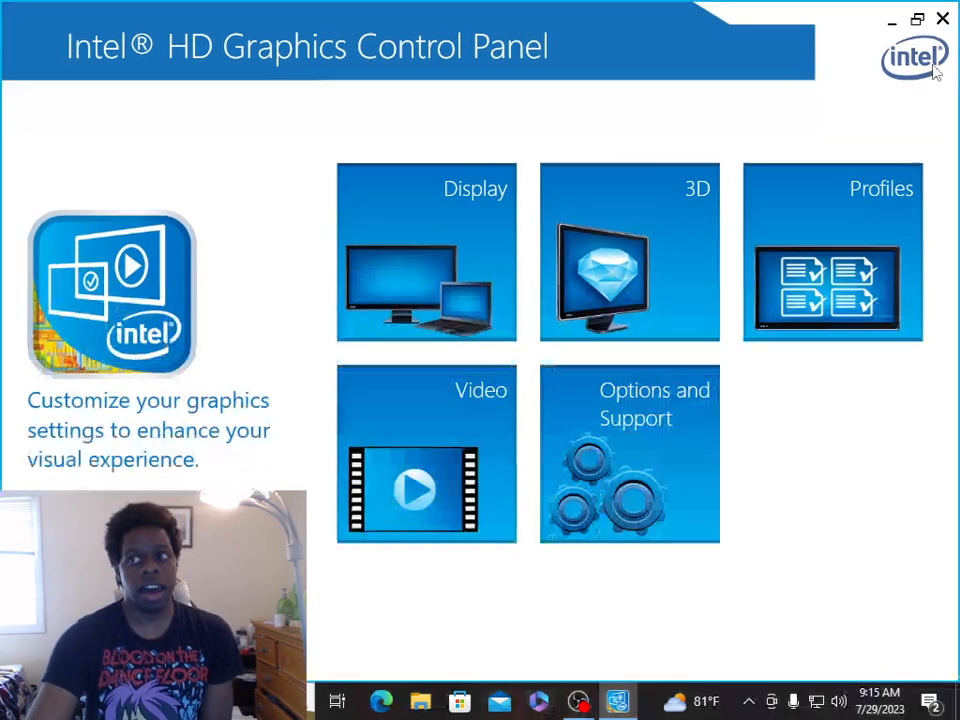
# Close the graphics panel and search Windows for View advanced system settings.
pyautogui.click(942, 20)
pyautogui.write('a')
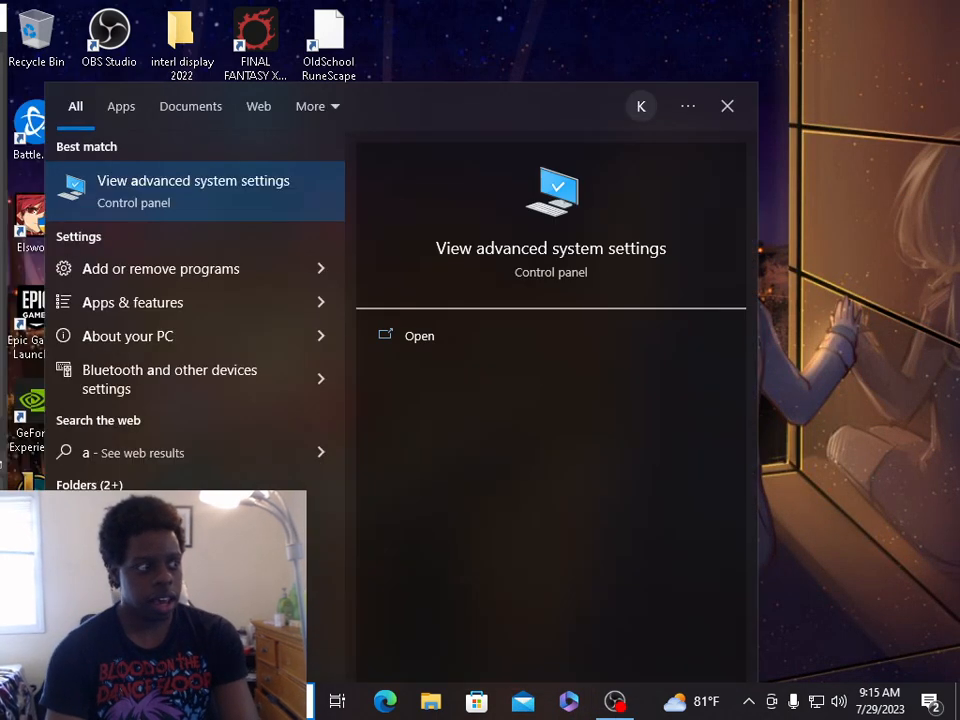
# Close Performance Options, then close System Properties with OK.
pyautogui.click(419, 335)
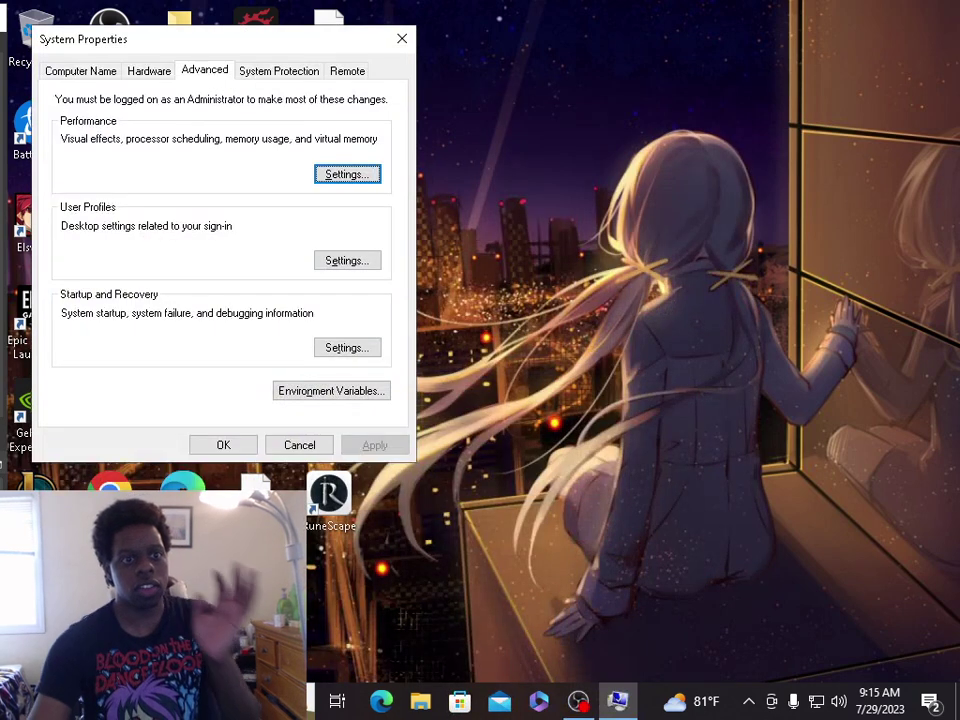
pyautogui.click(346, 173)
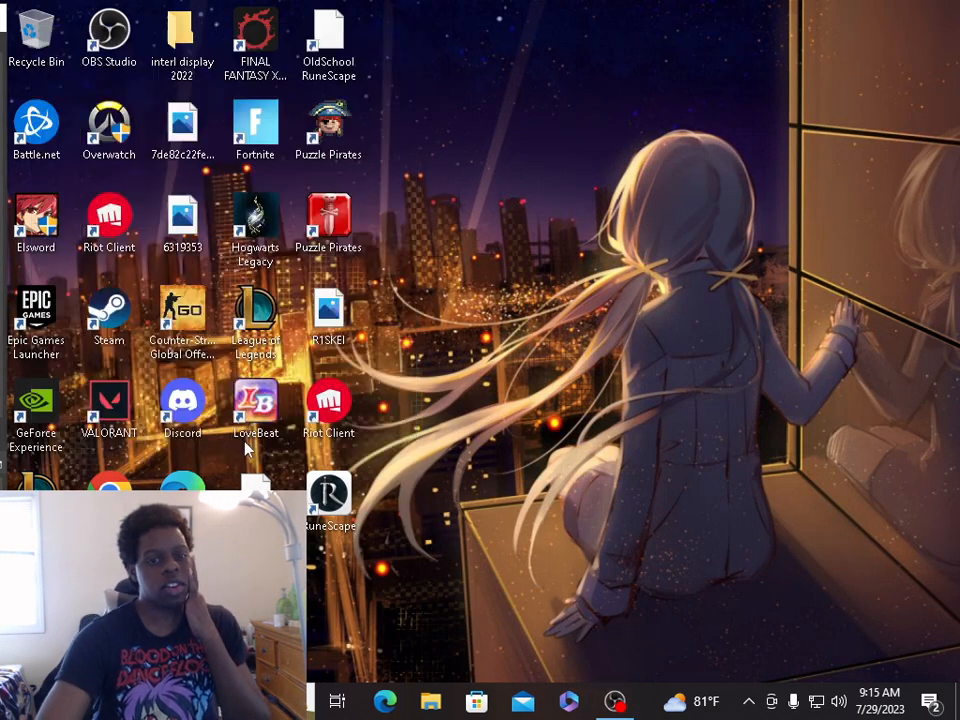
pyautogui.moveTo(532, 439)
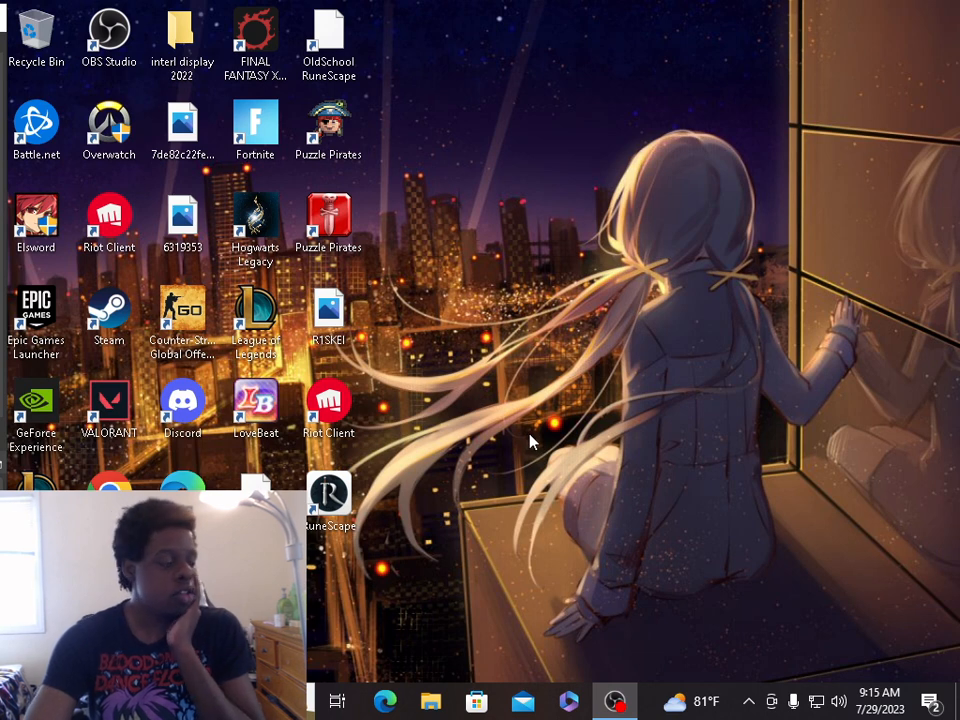
pyautogui.moveTo(780, 410)
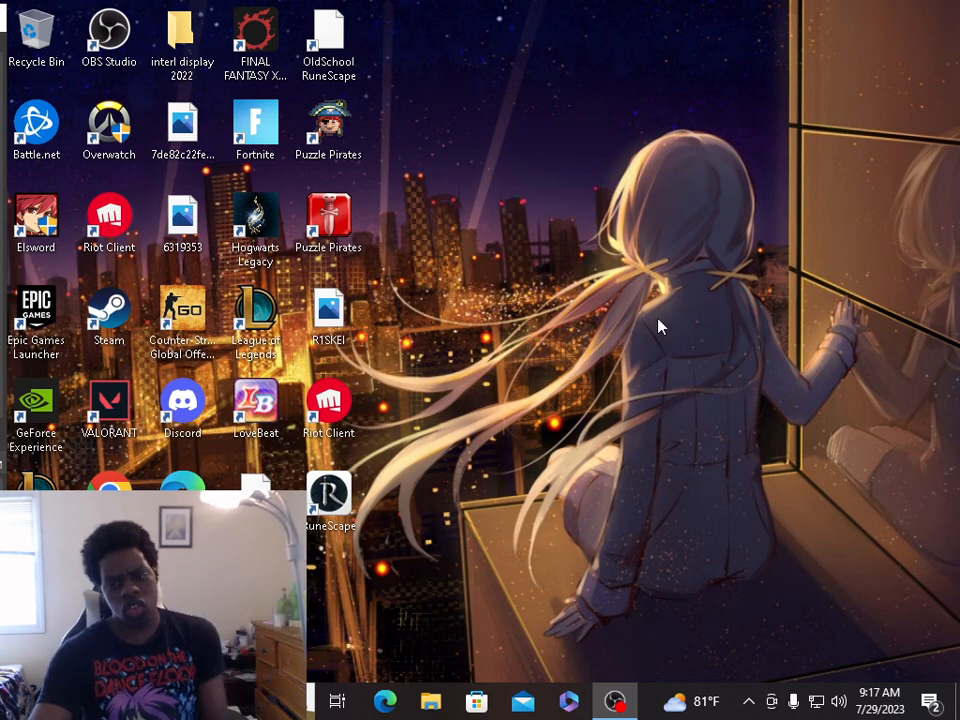
# Open Display settings from the desktop and review 1024 × 768, landscape, extended displays.
pyautogui.rightClick(660, 326)
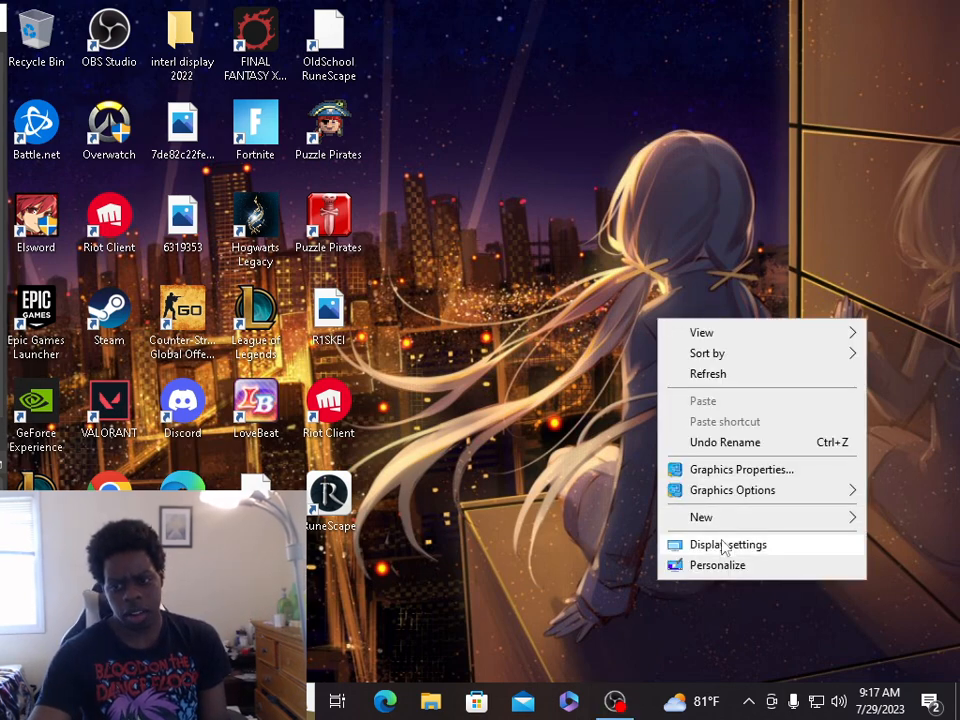
pyautogui.click(728, 544)
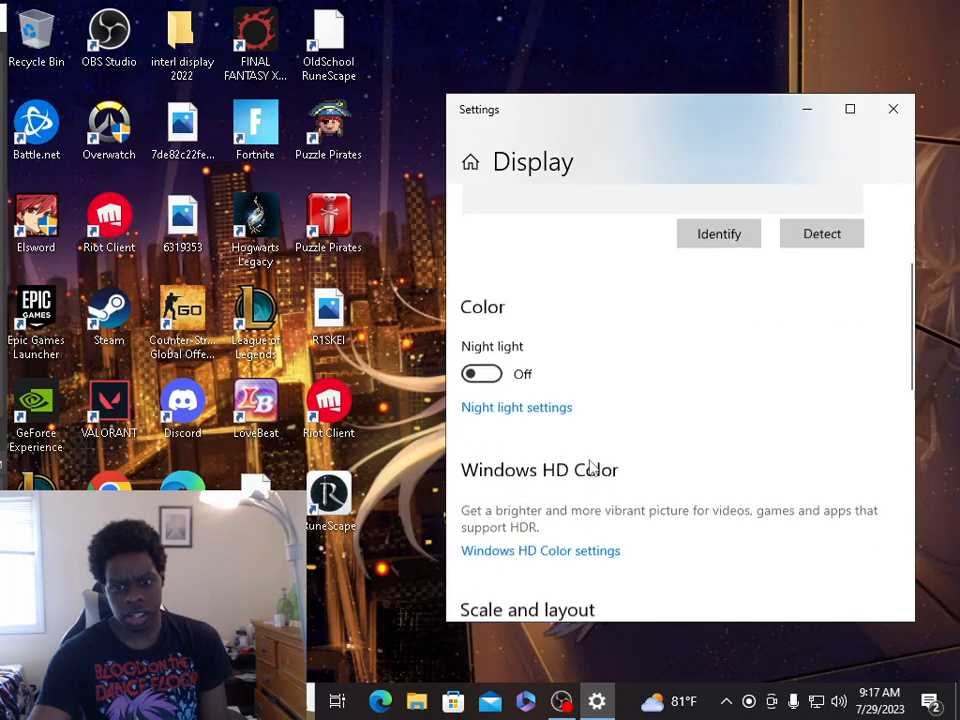
pyautogui.scroll(-3)
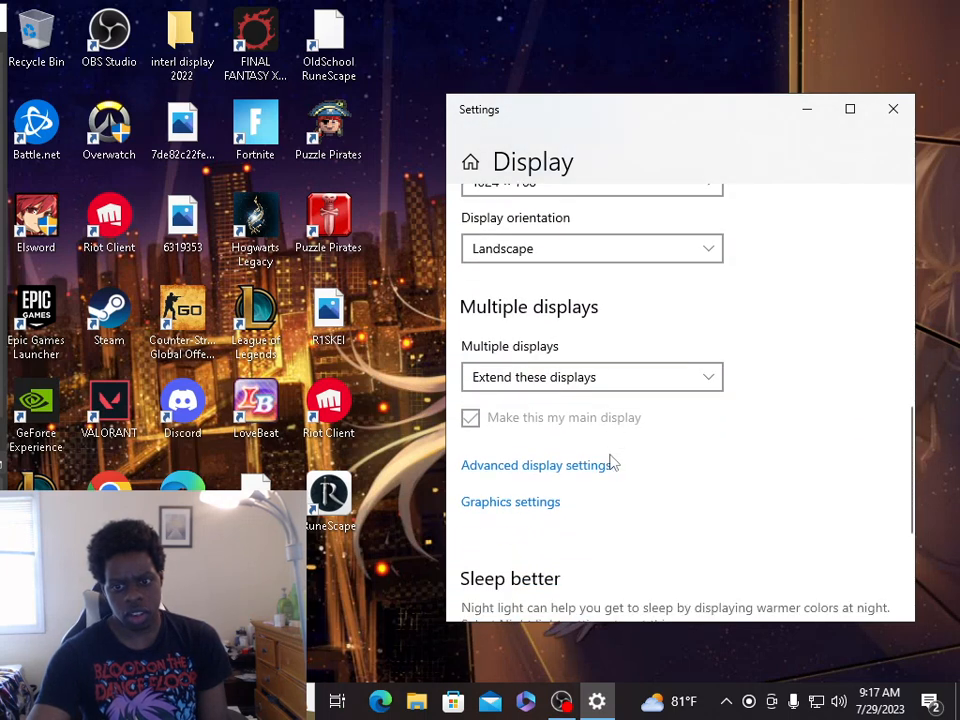
pyautogui.click(510, 501)
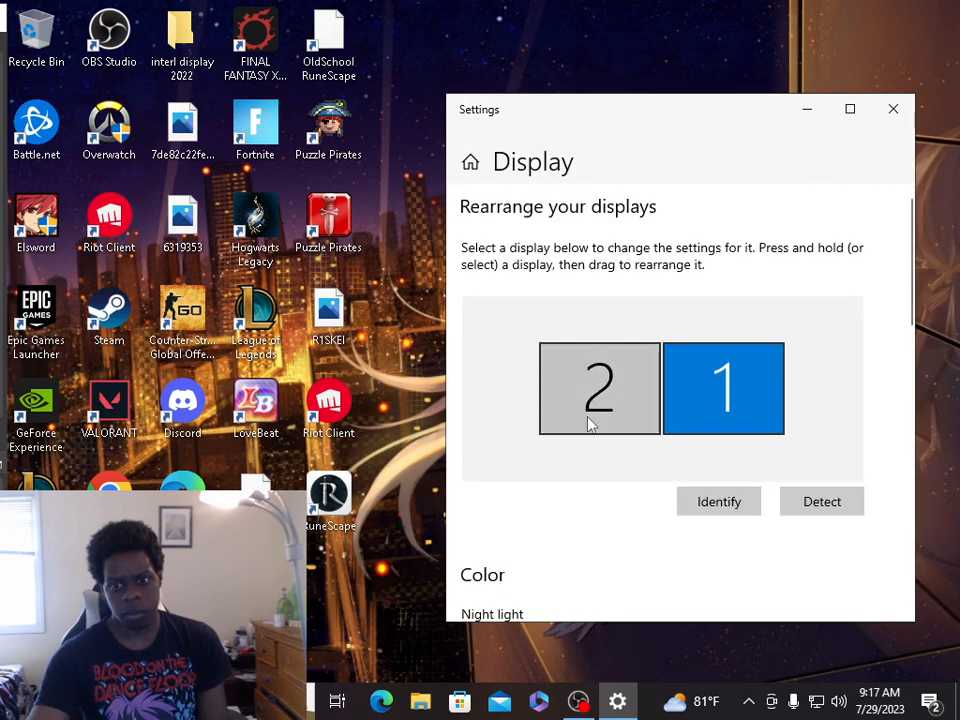
pyautogui.scroll(-3)
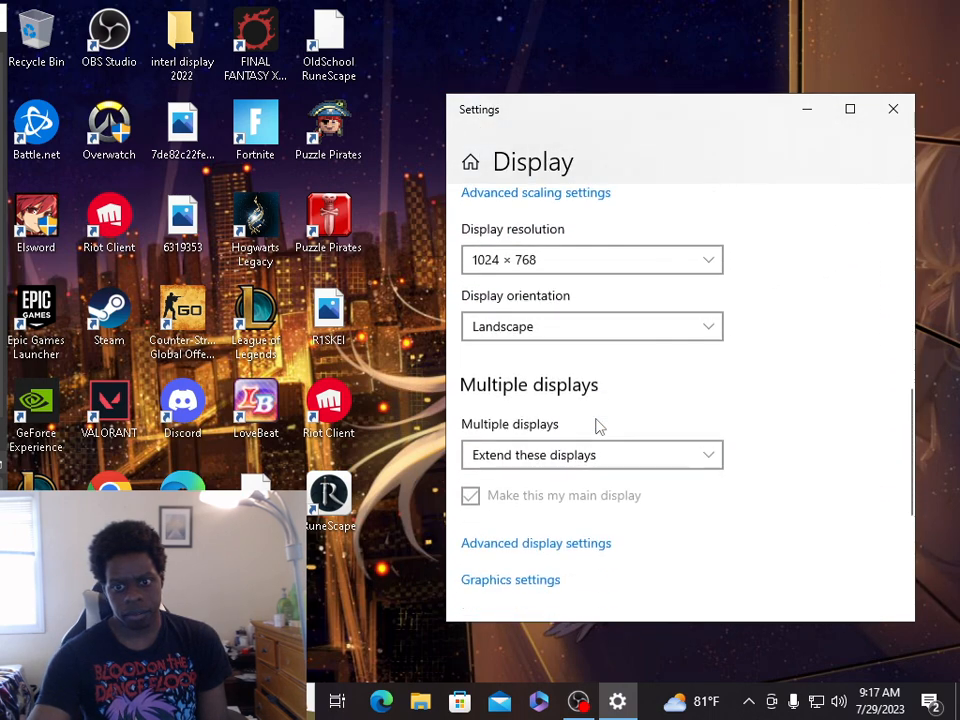
pyautogui.scroll(-3)
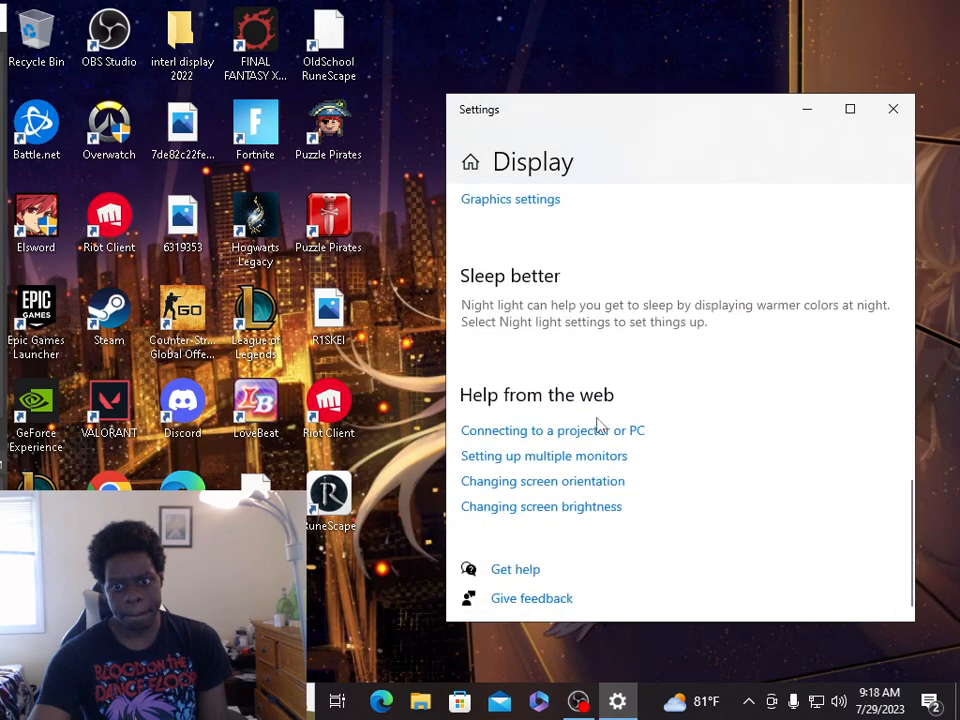
pyautogui.scroll(3)
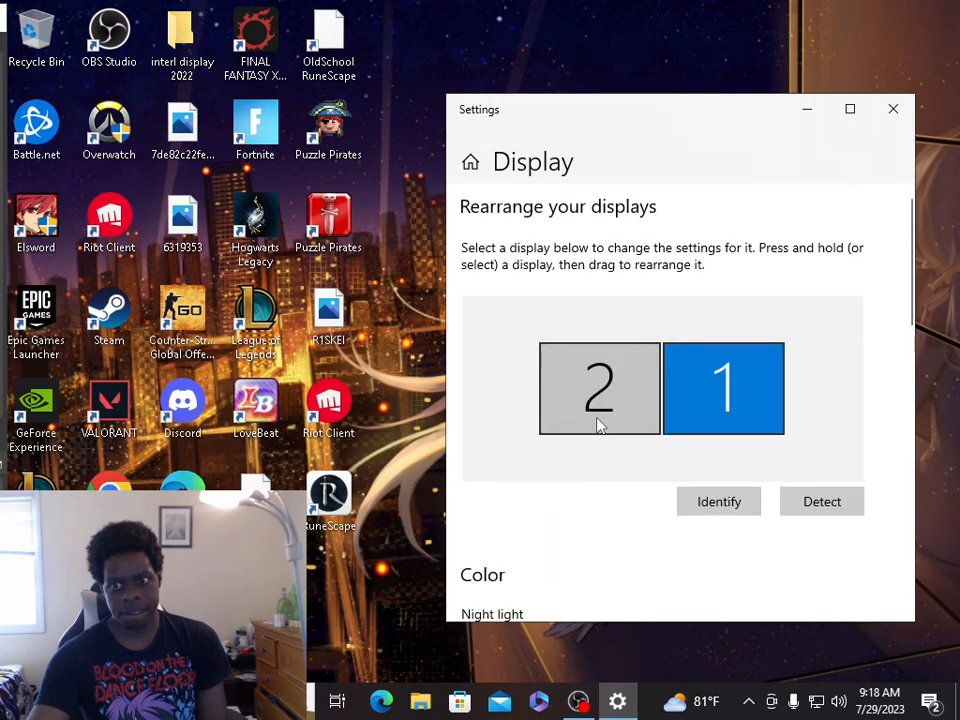
pyautogui.scroll(-3)
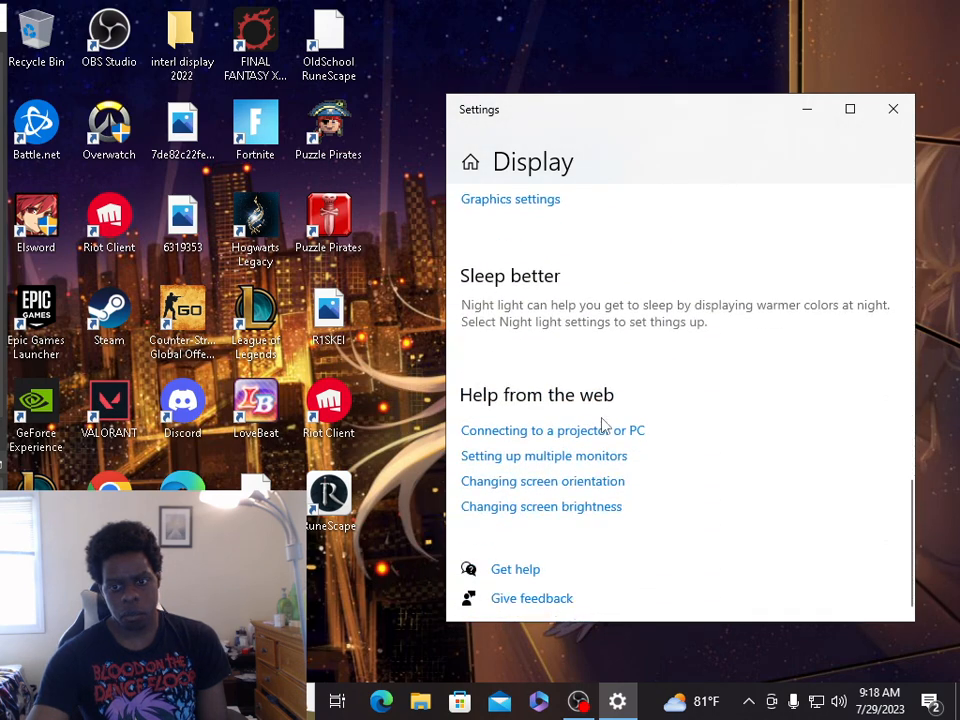
pyautogui.moveTo(597, 458)
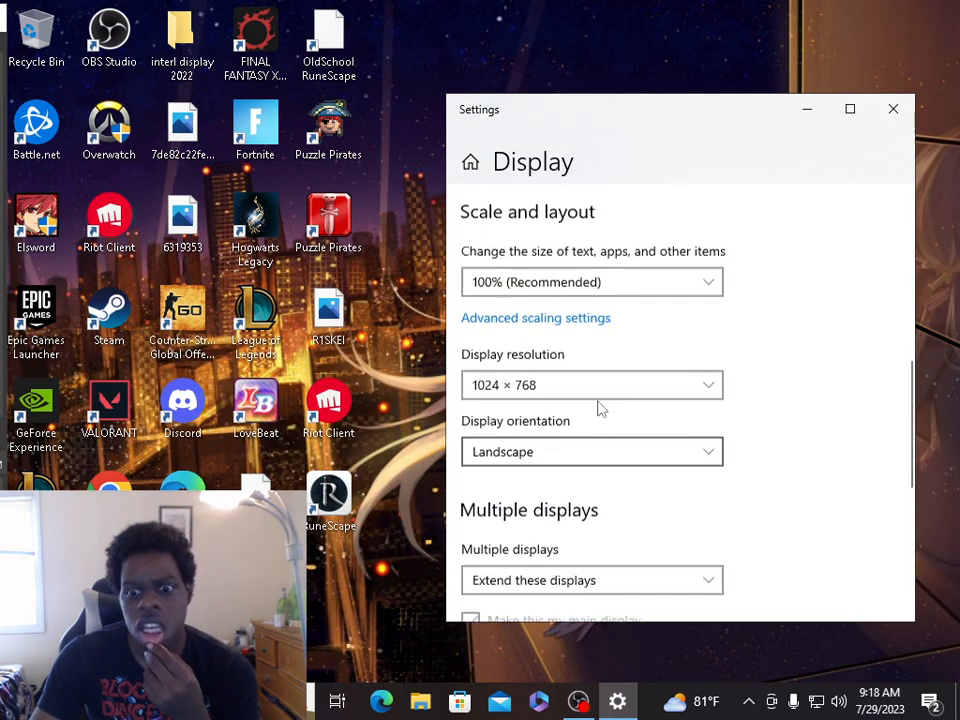
# Check Display 1 at 1024 × 768 and 60.004 Hz in advanced display settings, keep changes, close Settings.
pyautogui.click(535, 317)
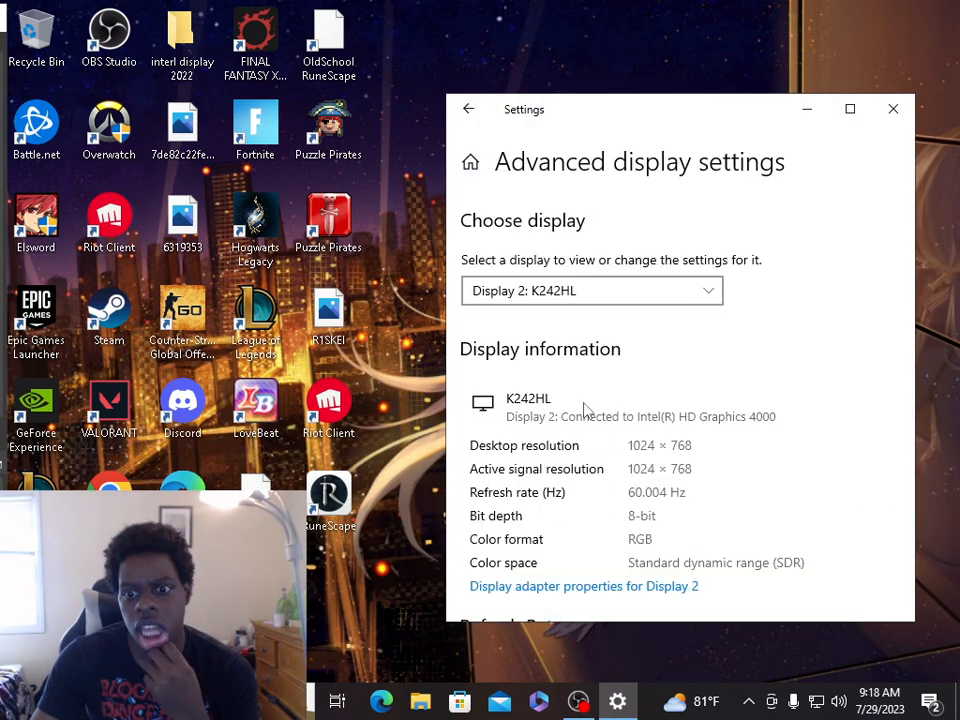
pyautogui.scroll(-3)
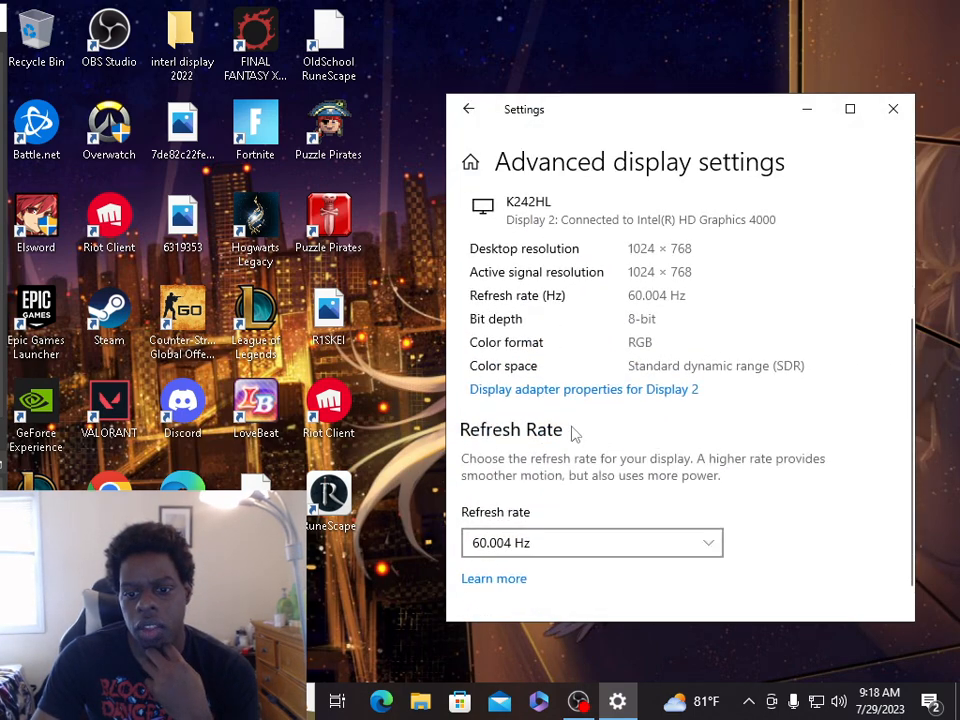
pyautogui.moveTo(605, 366)
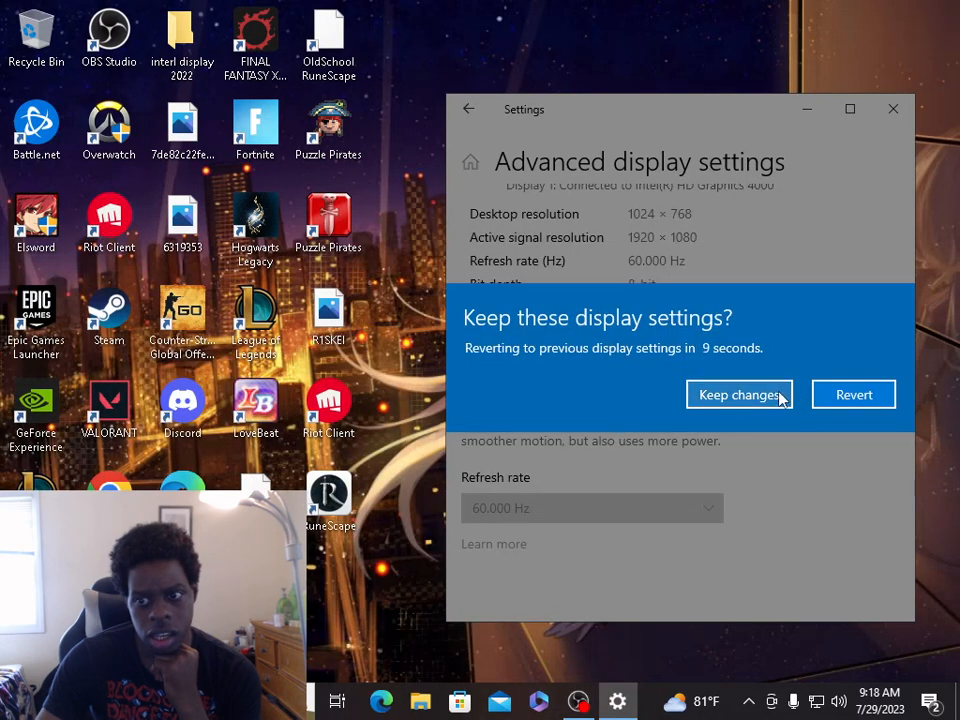
pyautogui.click(738, 394)
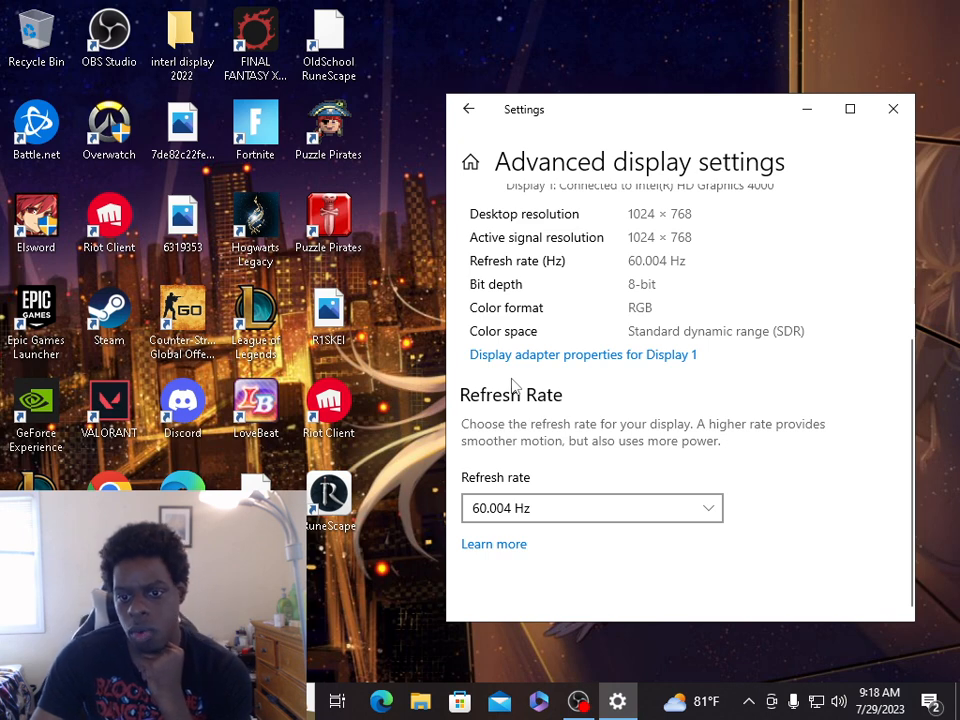
pyautogui.moveTo(538, 436)
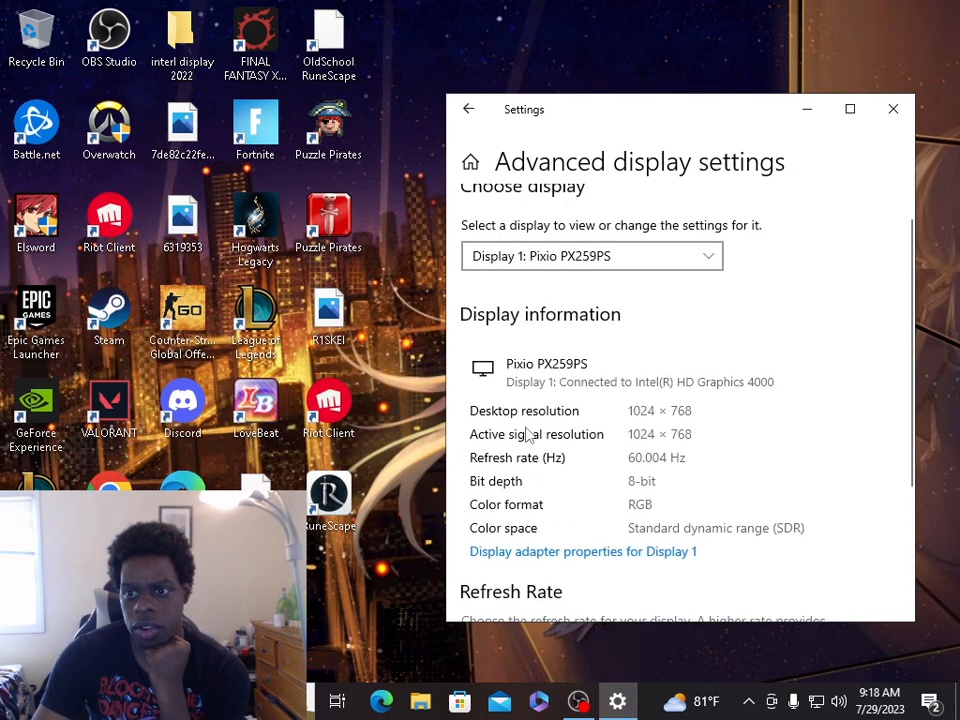
pyautogui.scroll(-3)
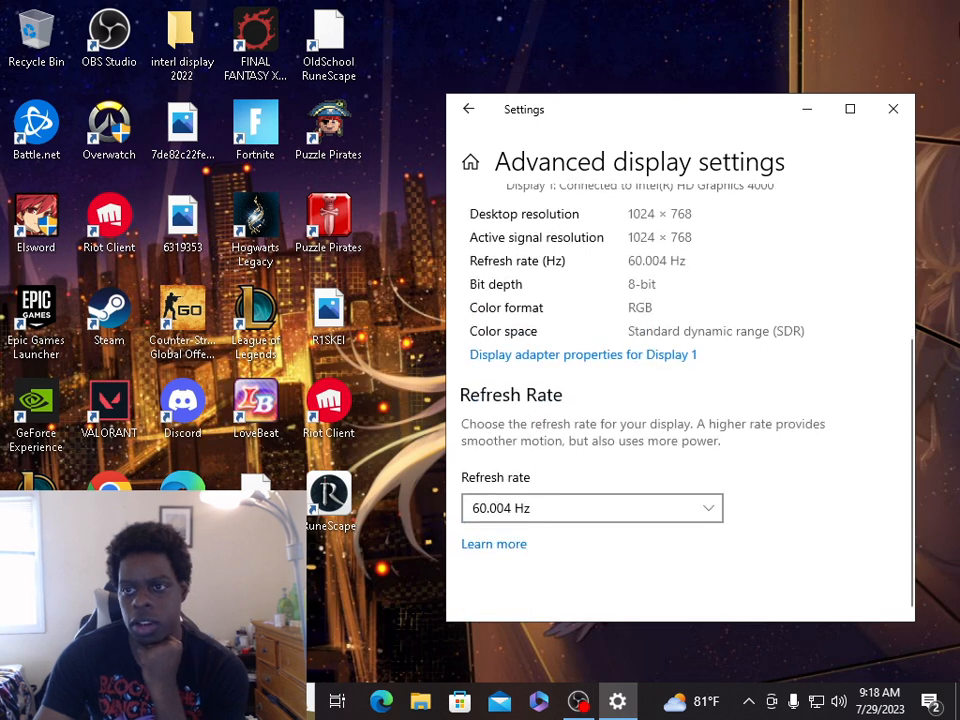
pyautogui.click(887, 108)
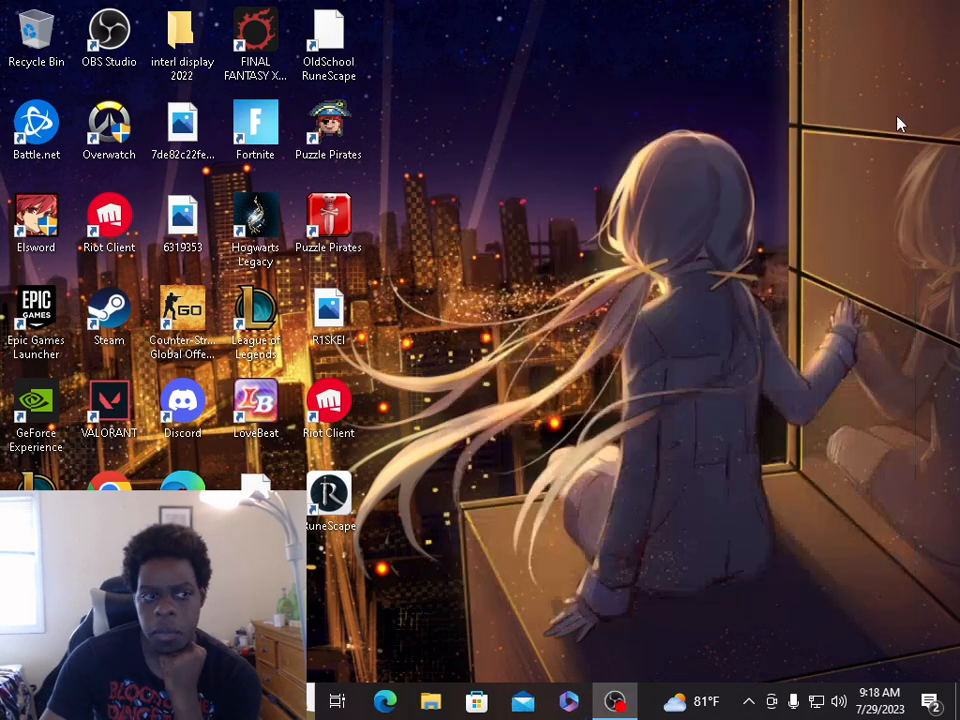
pyautogui.moveTo(827, 271)
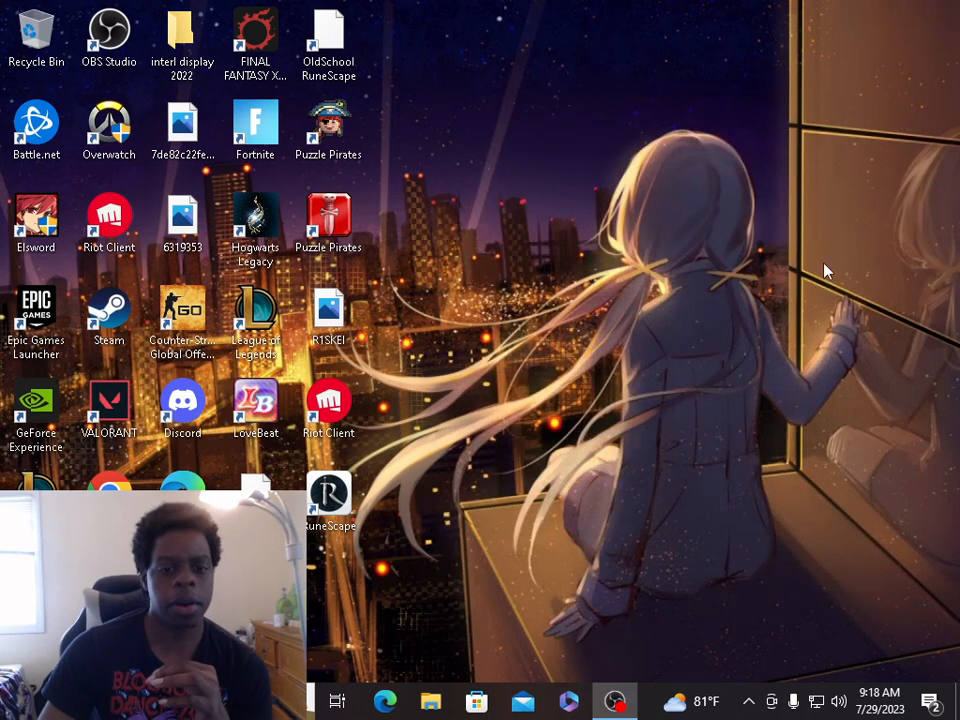